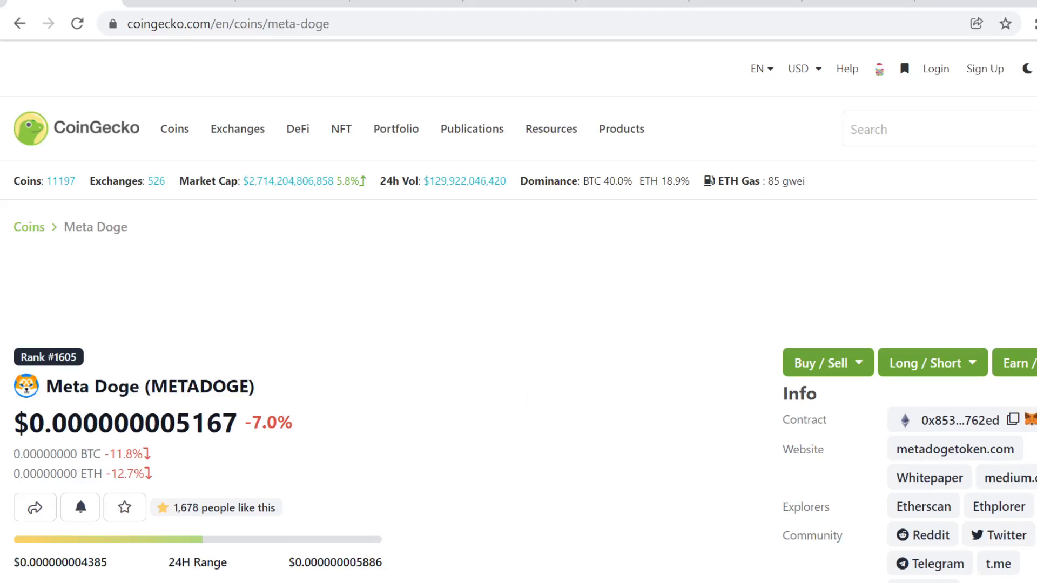
{"action": "mouse_move", "coordinate": [311, 413]}
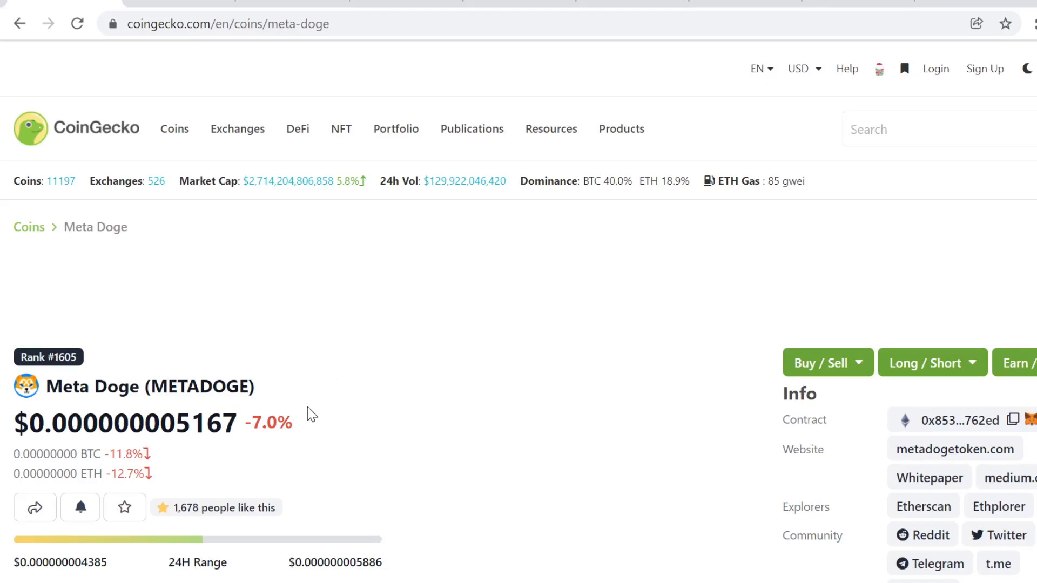
Step: Scroll the Meta Doge page down to its market cap, volume and supply statistics
{"action": "scroll", "scroll_direction": "down", "scroll_amount": 3}
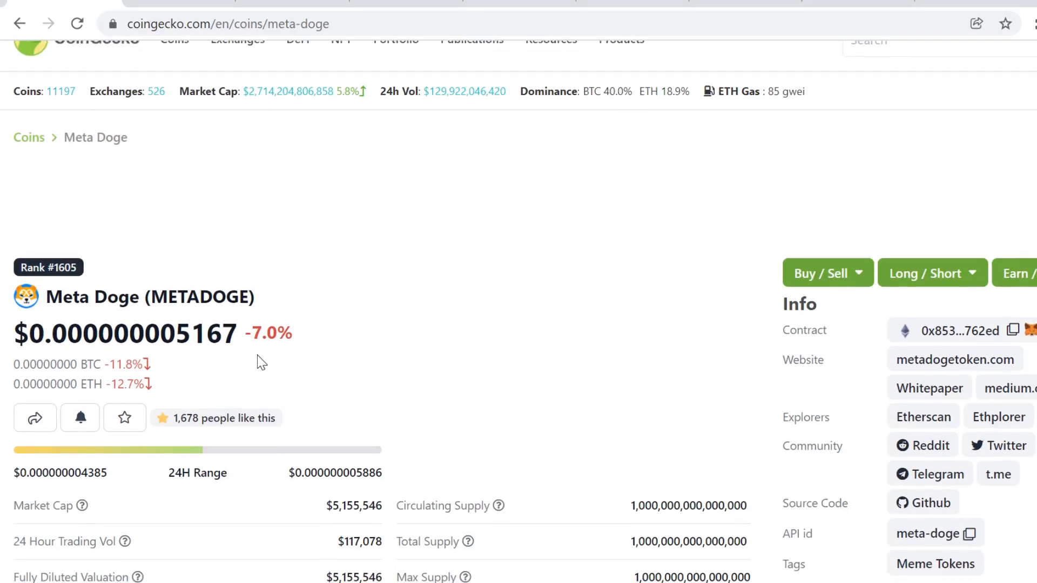
{"action": "mouse_move", "coordinate": [277, 323]}
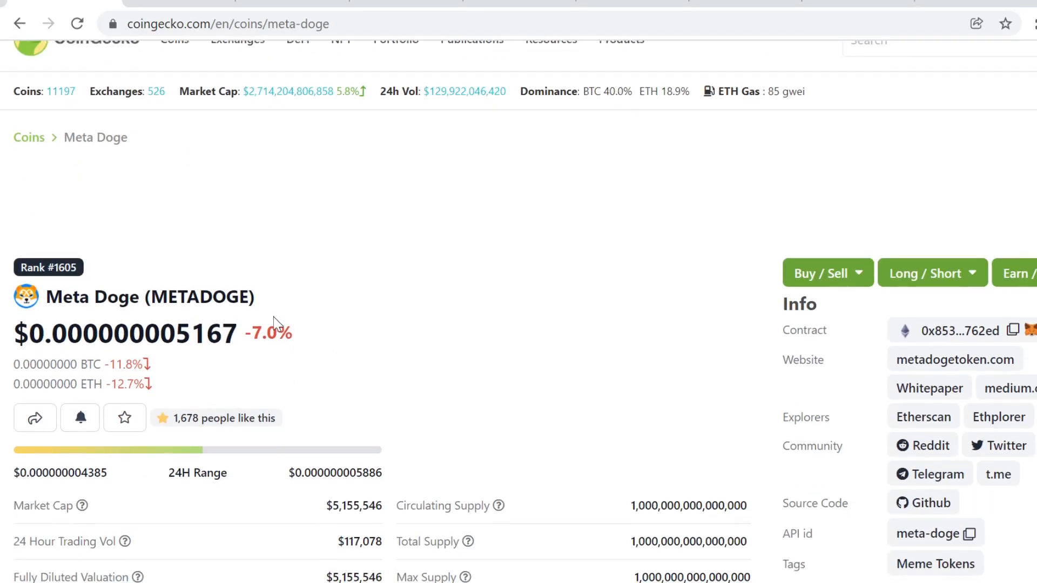
{"action": "scroll", "scroll_direction": "down", "scroll_amount": 3}
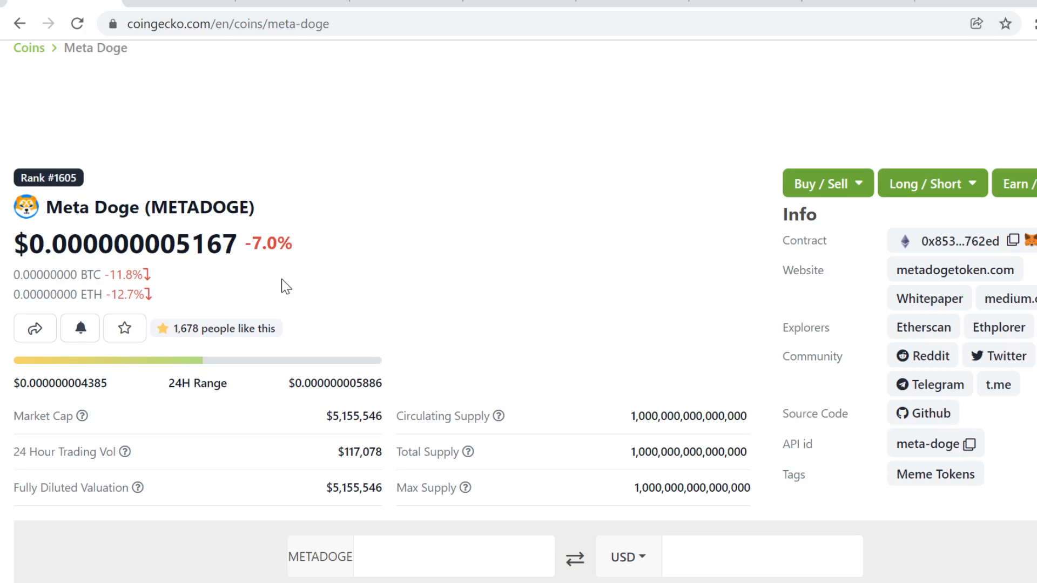
Step: Scroll further to the METADOGE to USD converter and the Overview/Markets tabs
{"action": "scroll", "scroll_direction": "down", "scroll_amount": 3}
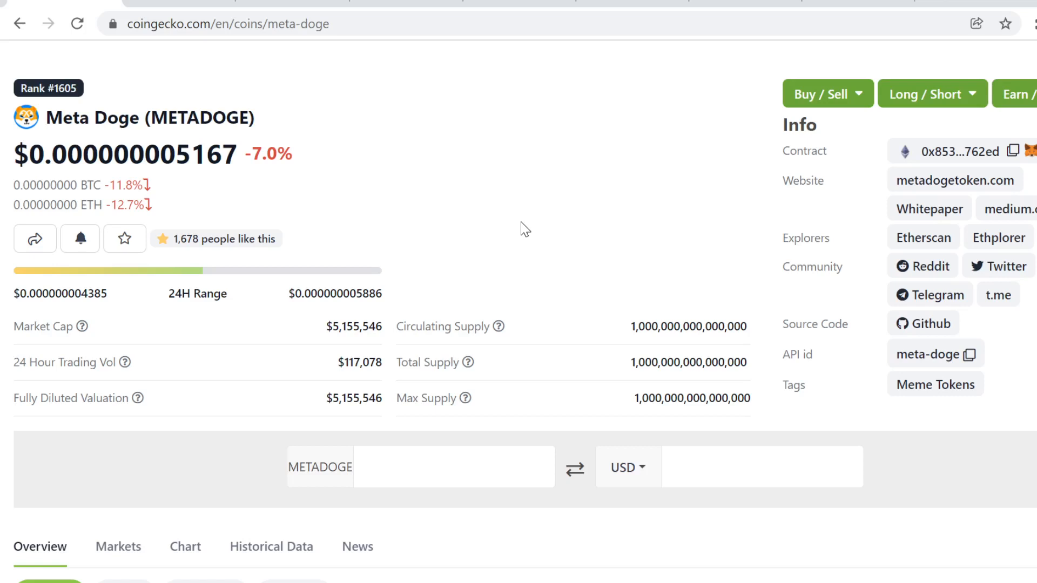
{"action": "mouse_move", "coordinate": [313, 194]}
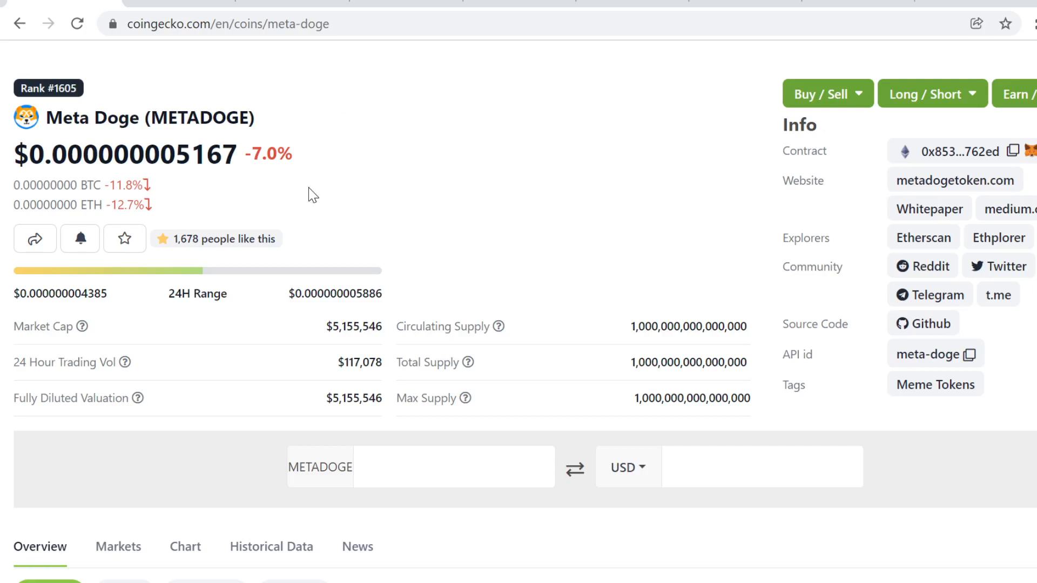
{"action": "scroll", "scroll_direction": "down", "scroll_amount": 3}
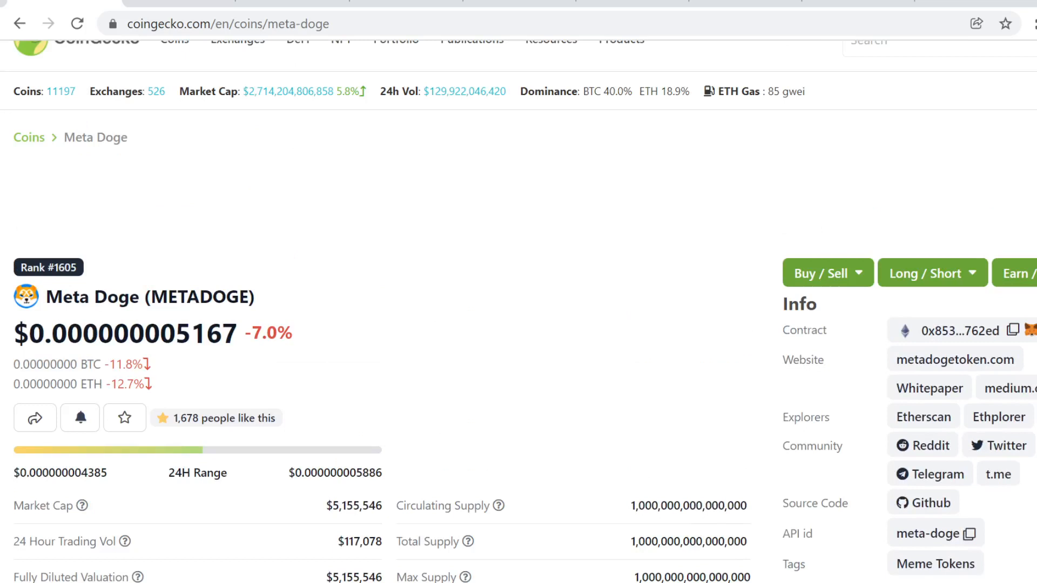
{"action": "mouse_move", "coordinate": [708, 320]}
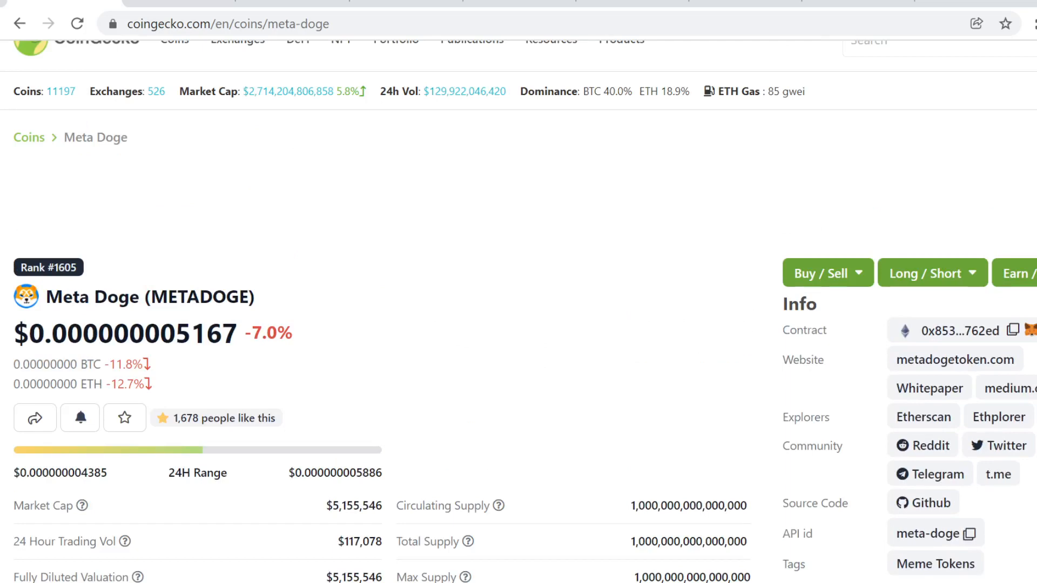
{"action": "mouse_move", "coordinate": [320, 278]}
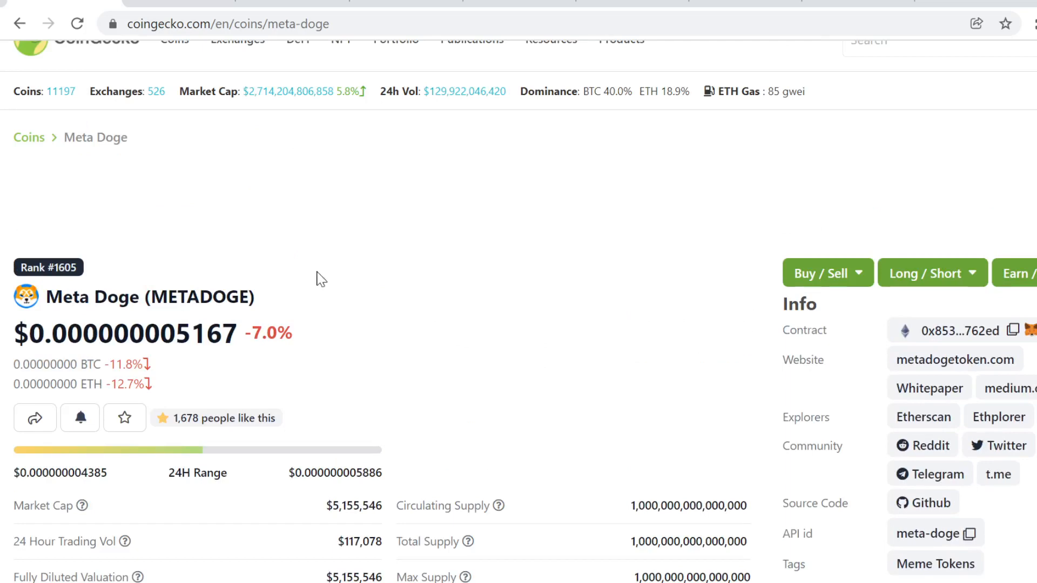
{"action": "scroll", "scroll_direction": "down", "scroll_amount": 3}
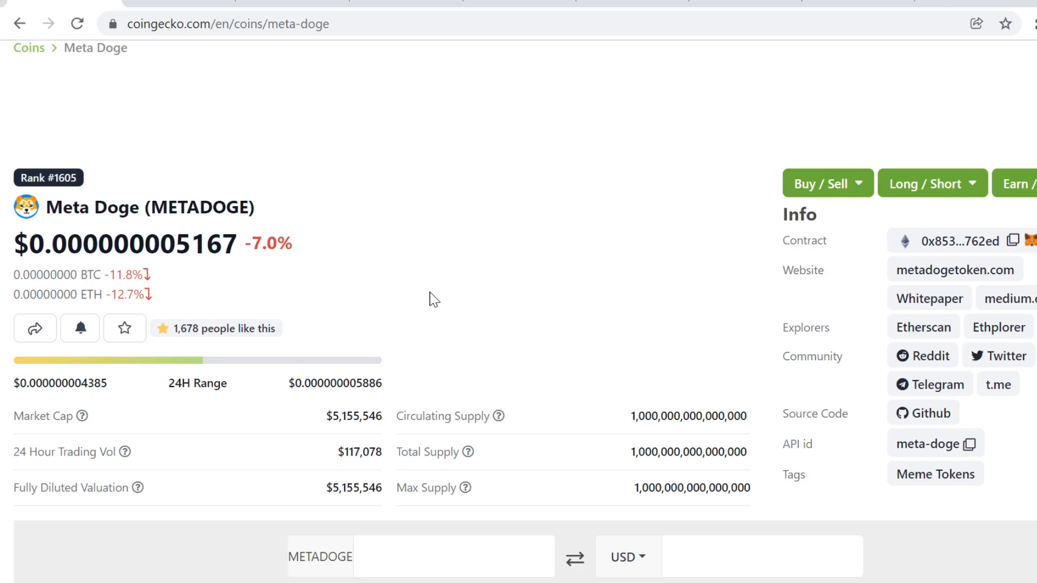
{"action": "mouse_move", "coordinate": [486, 293]}
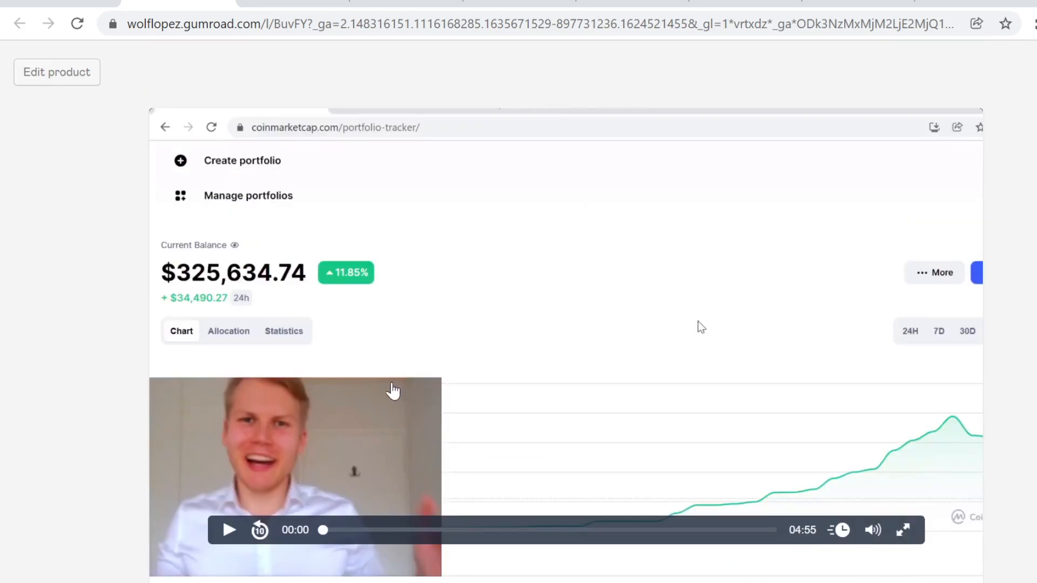
{"action": "mouse_move", "coordinate": [231, 358]}
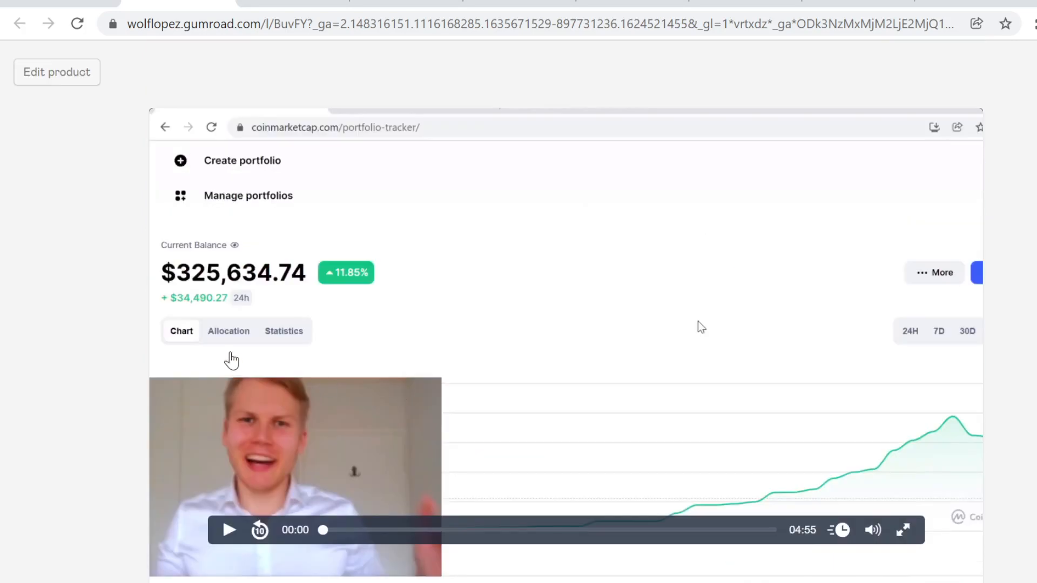
{"action": "mouse_move", "coordinate": [228, 298]}
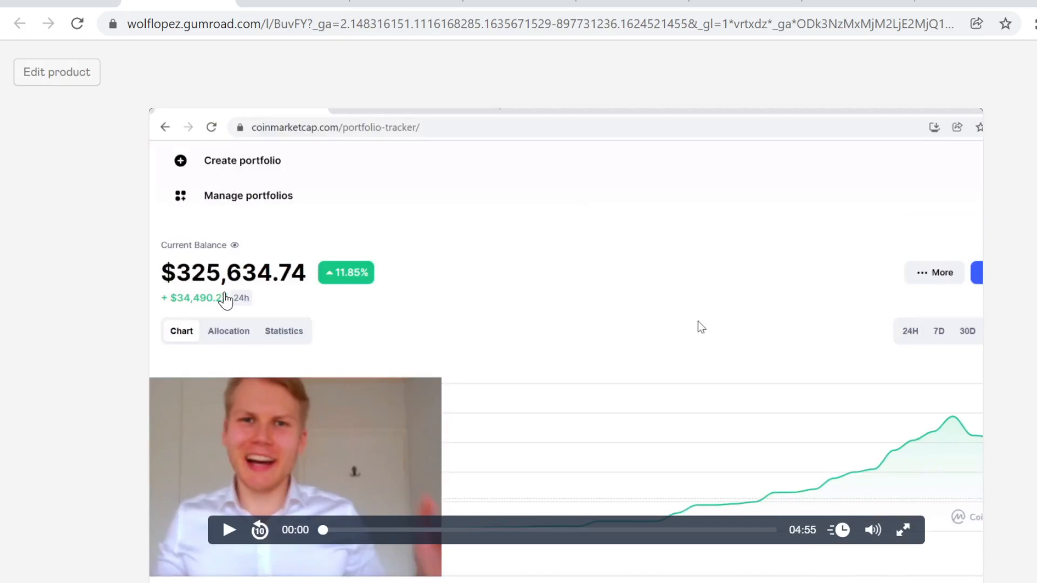
{"action": "mouse_move", "coordinate": [968, 457]}
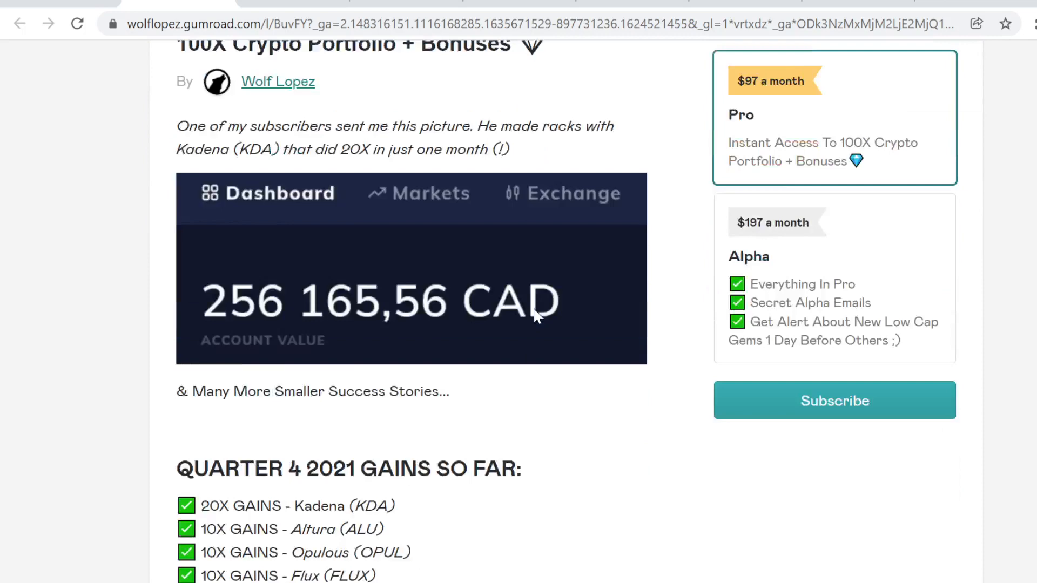
Step: Scroll past the pricing tiers to the Quarter 4 2021 gains list, highlighting a line
{"action": "scroll", "scroll_direction": "down", "scroll_amount": 3}
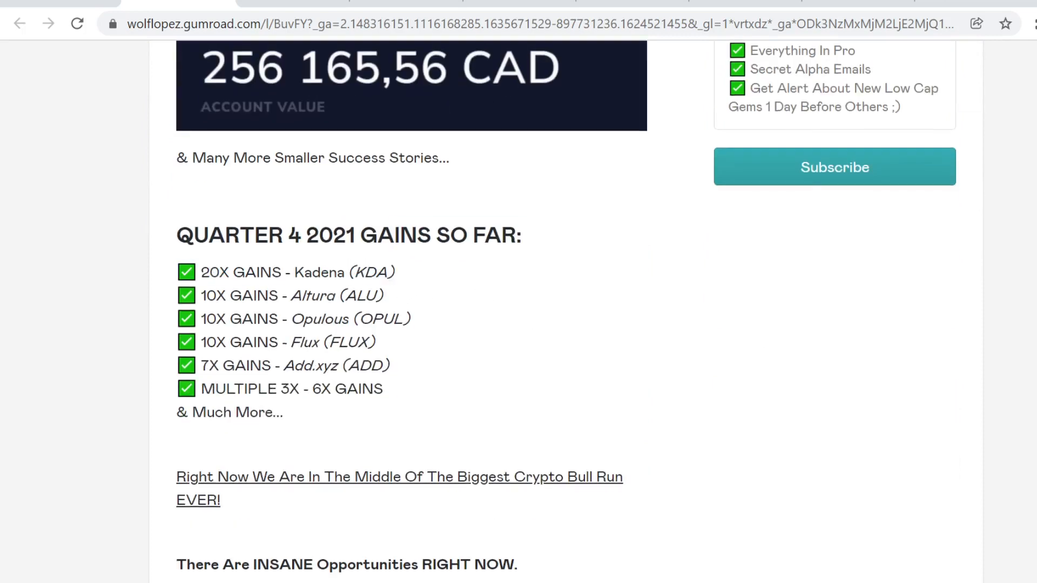
{"action": "mouse_move", "coordinate": [433, 284]}
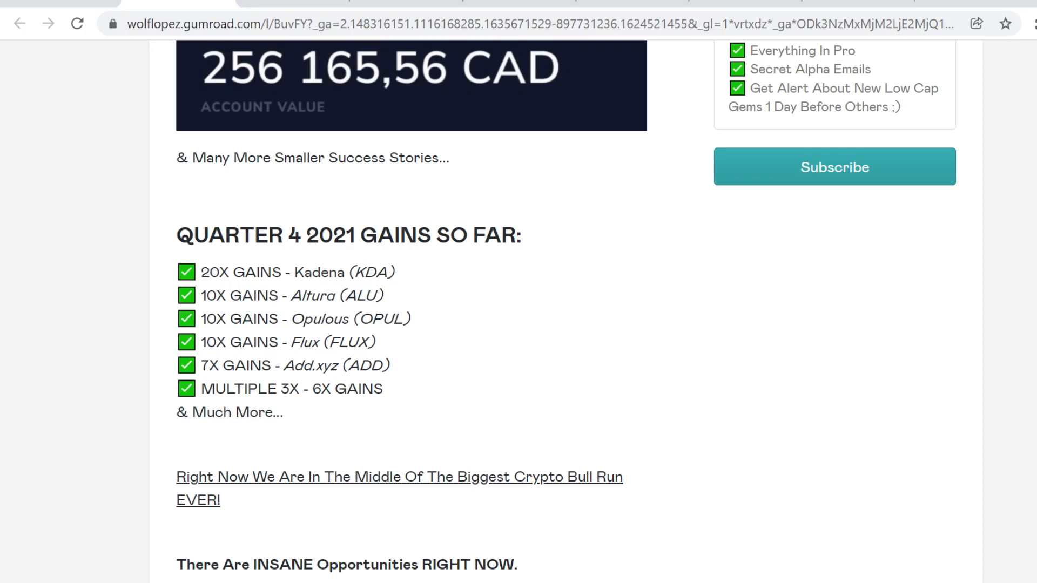
{"action": "left_click_drag", "start_coordinate": [257, 296], "coordinate": [384, 295]}
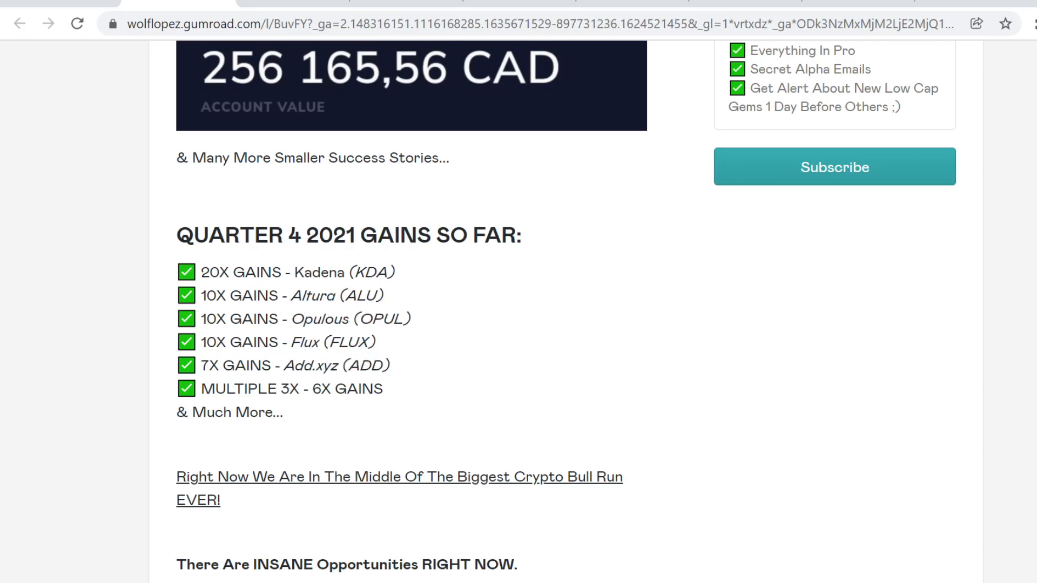
{"action": "mouse_move", "coordinate": [402, 370]}
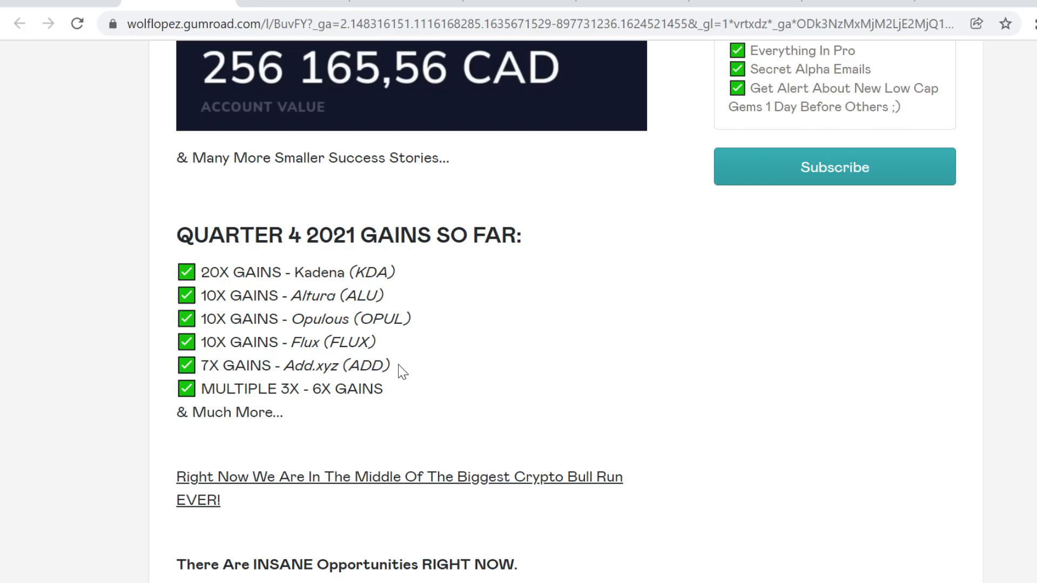
{"action": "mouse_move", "coordinate": [553, 463]}
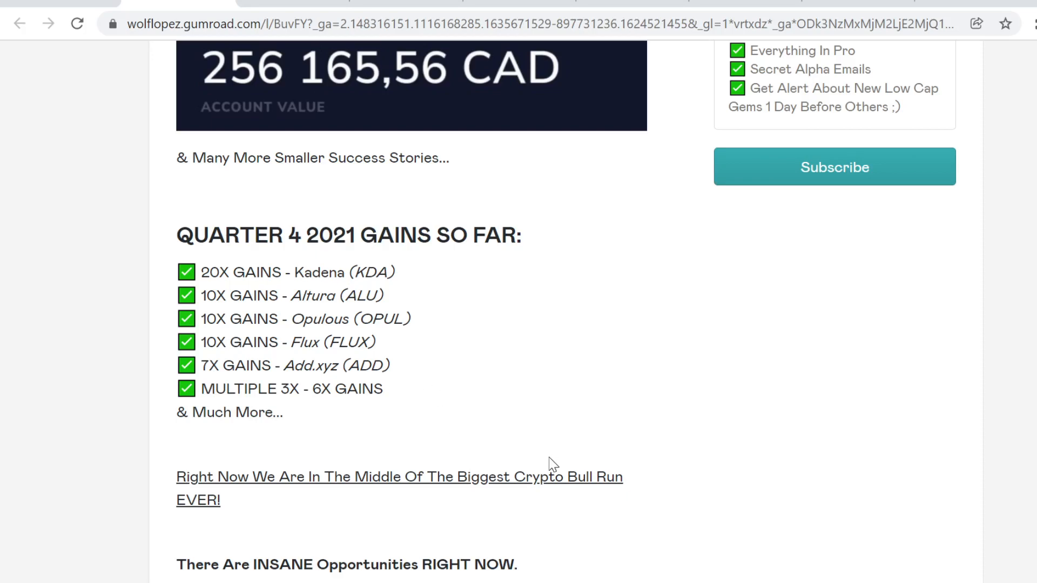
Step: Read the 'Here Is What You Get' perks, highlighting and clearing the bonus email and strategy video lines
{"action": "scroll", "scroll_direction": "down", "scroll_amount": 3}
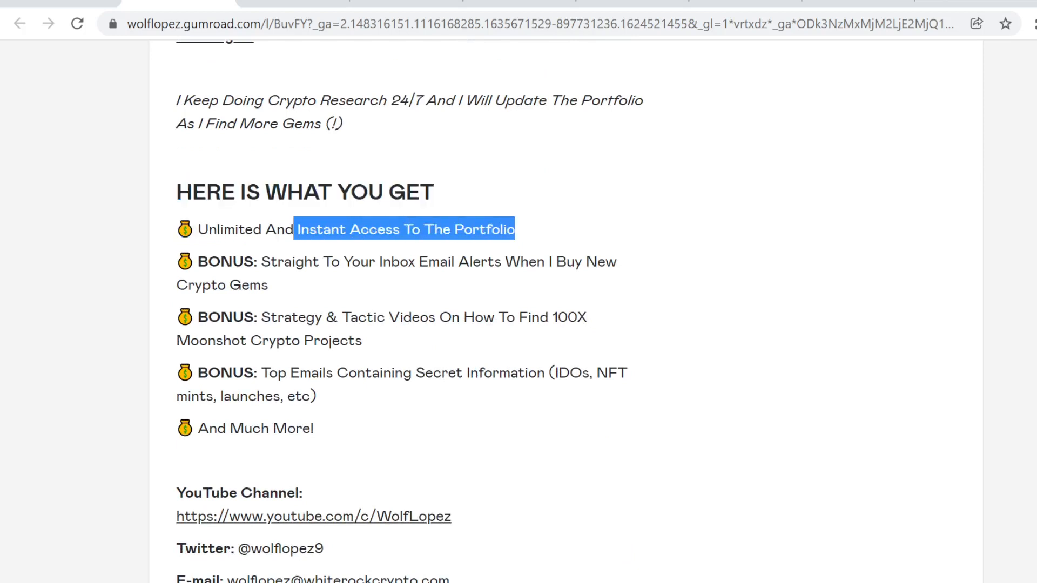
{"action": "left_click", "coordinate": [340, 158]}
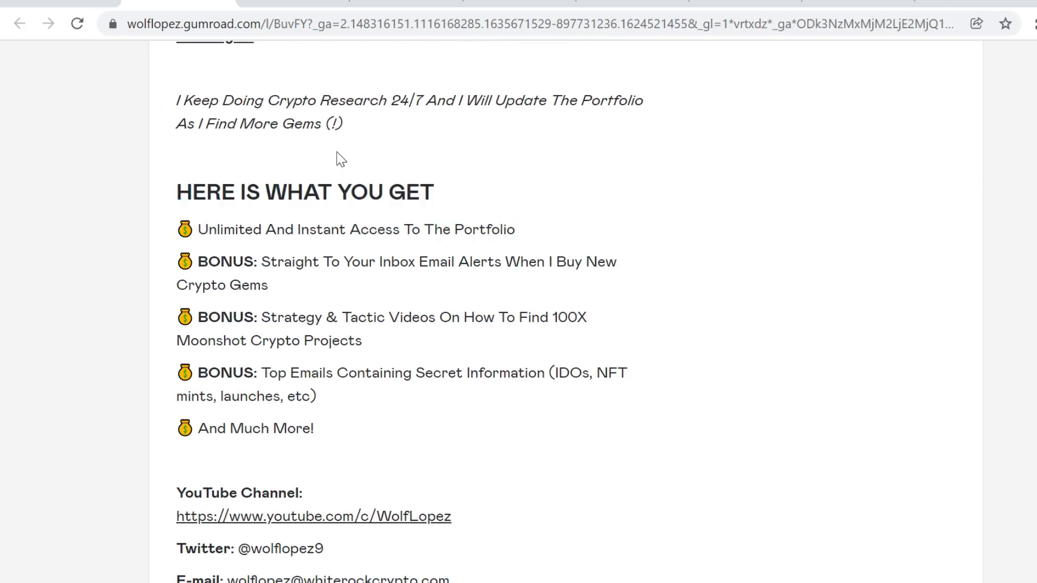
{"action": "mouse_move", "coordinate": [493, 294]}
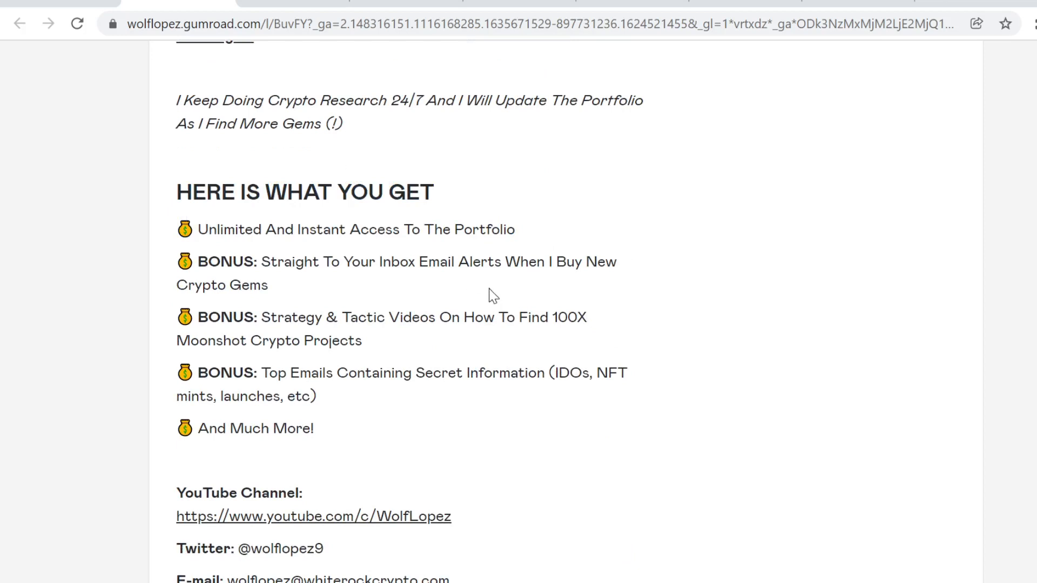
{"action": "left_click_drag", "start_coordinate": [411, 261], "coordinate": [269, 285]}
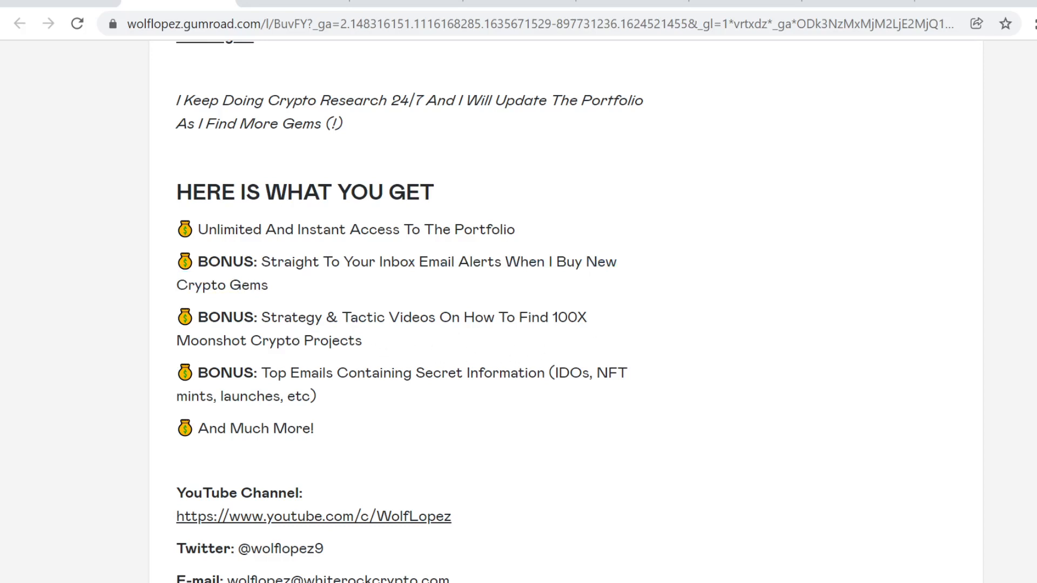
{"action": "left_click_drag", "start_coordinate": [262, 317], "coordinate": [362, 340]}
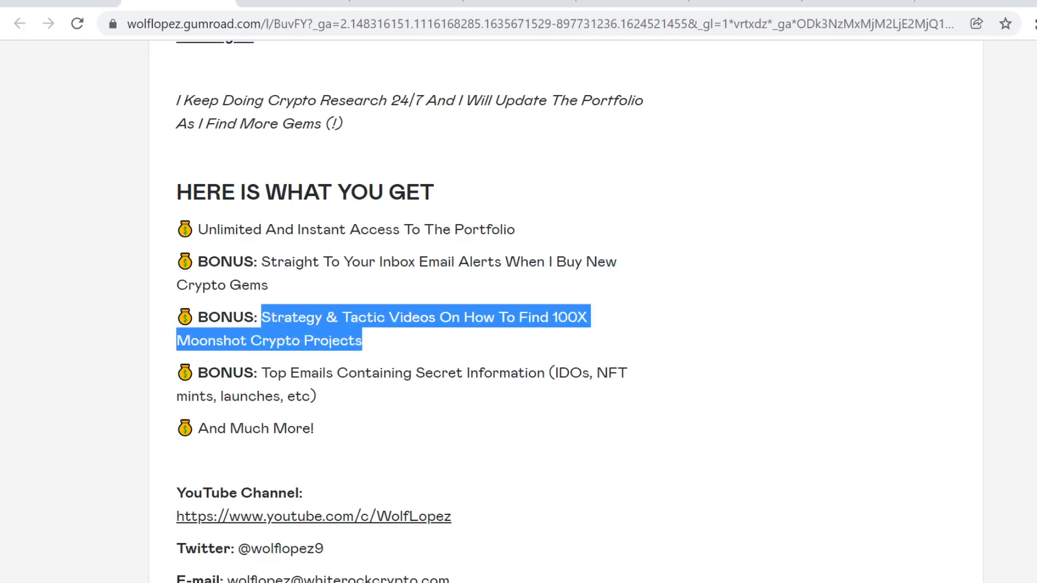
{"action": "left_click", "coordinate": [375, 341]}
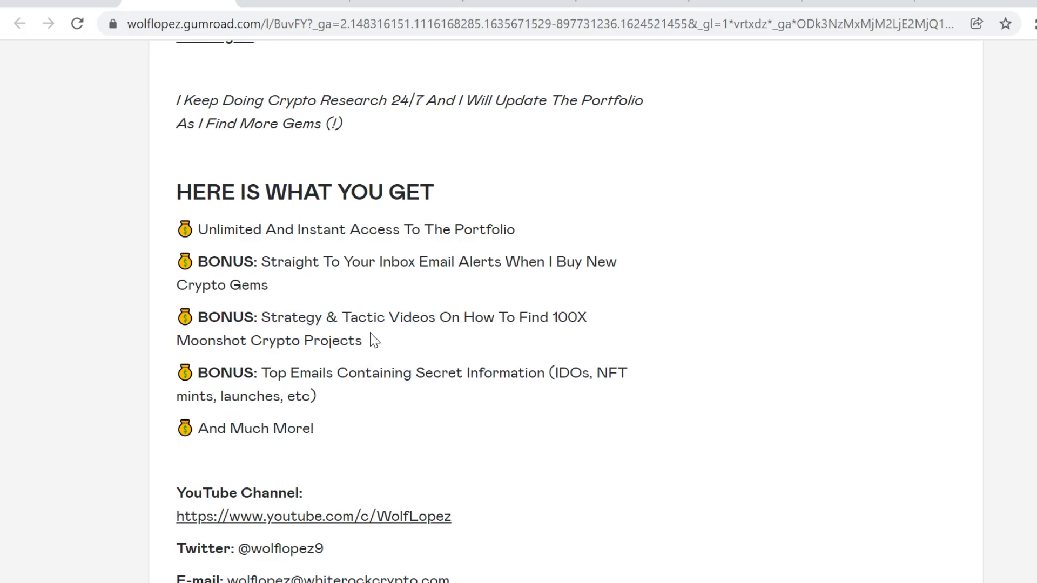
{"action": "mouse_move", "coordinate": [382, 348]}
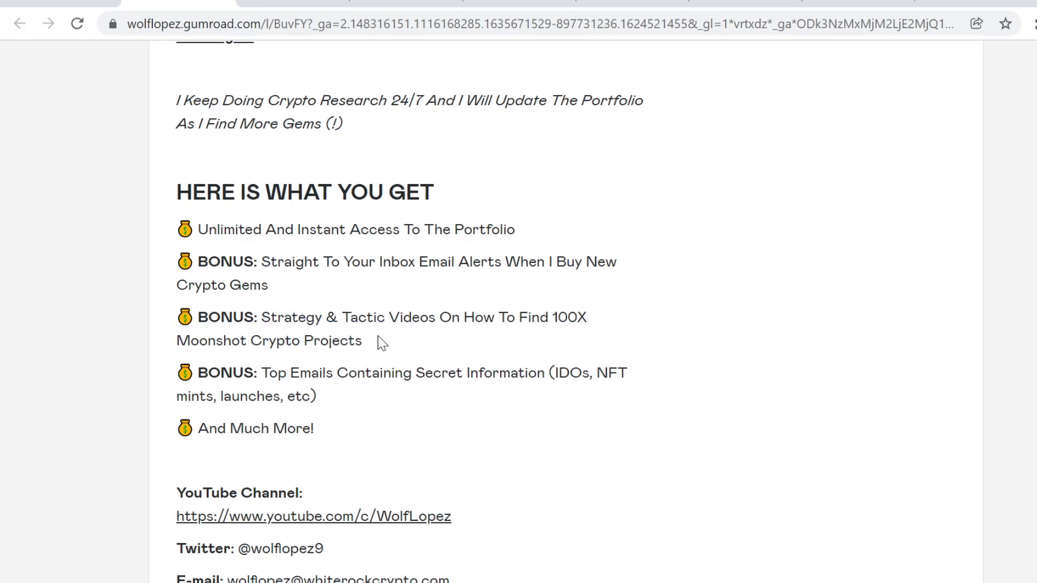
{"action": "mouse_move", "coordinate": [368, 335]}
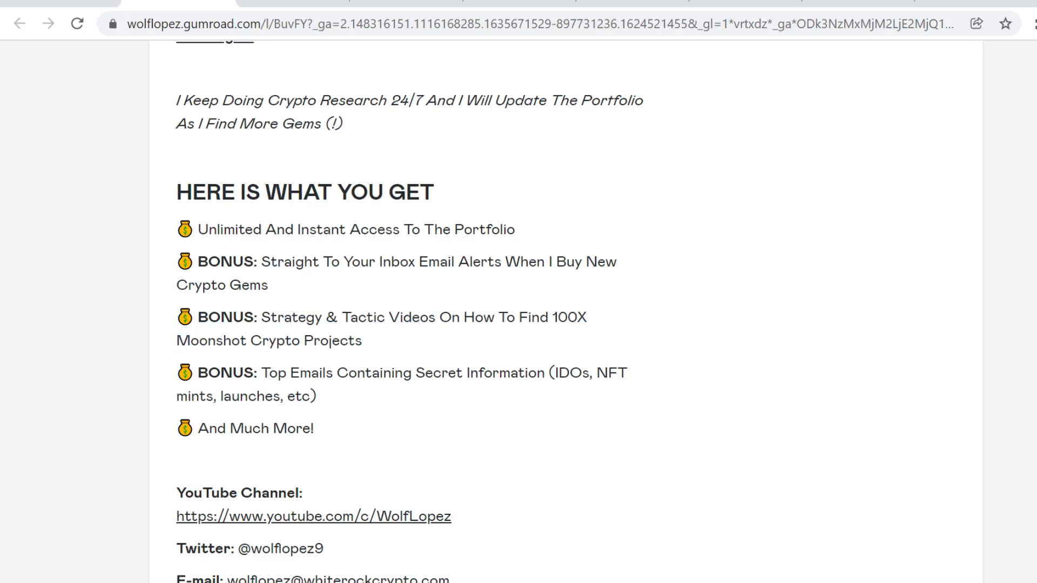
{"action": "mouse_move", "coordinate": [431, 389]}
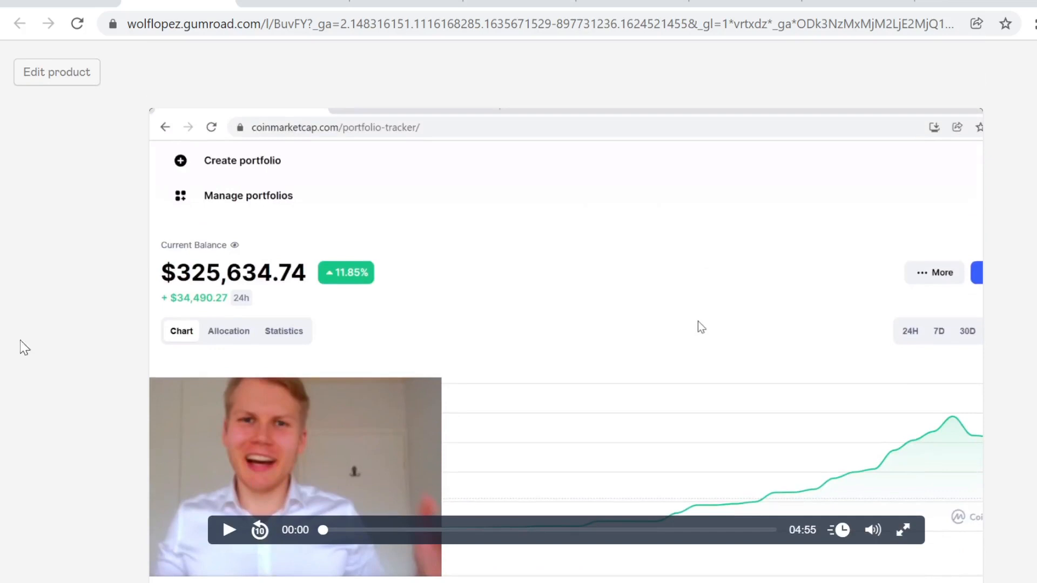
{"action": "mouse_move", "coordinate": [75, 301]}
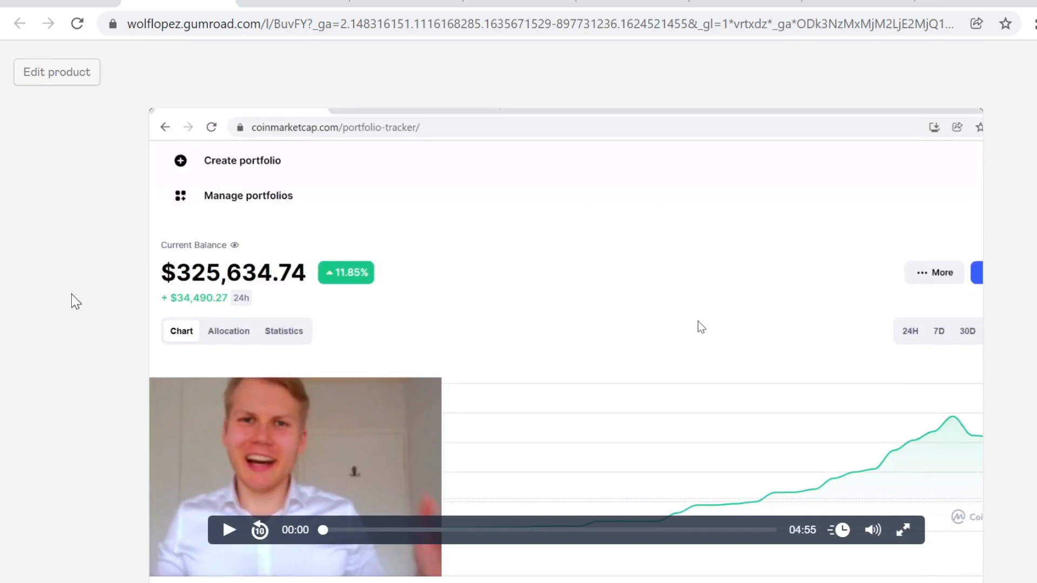